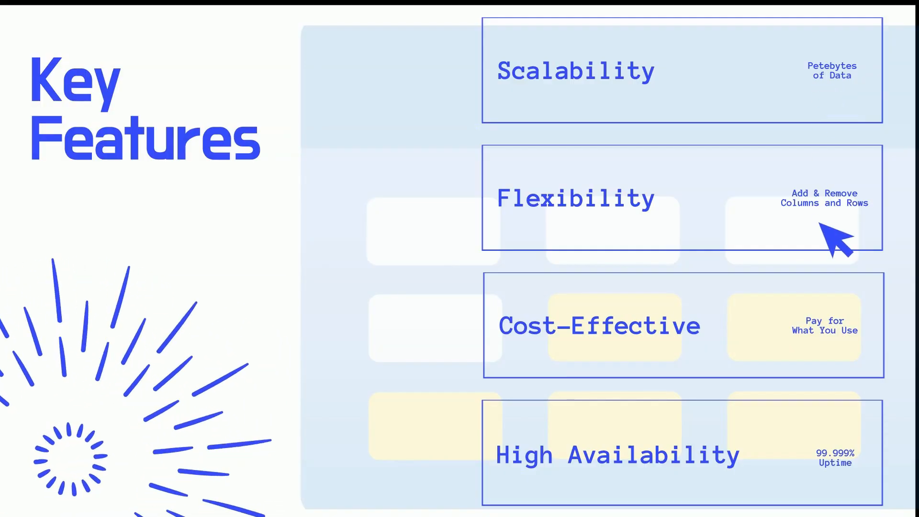
mouse_move(844, 481)
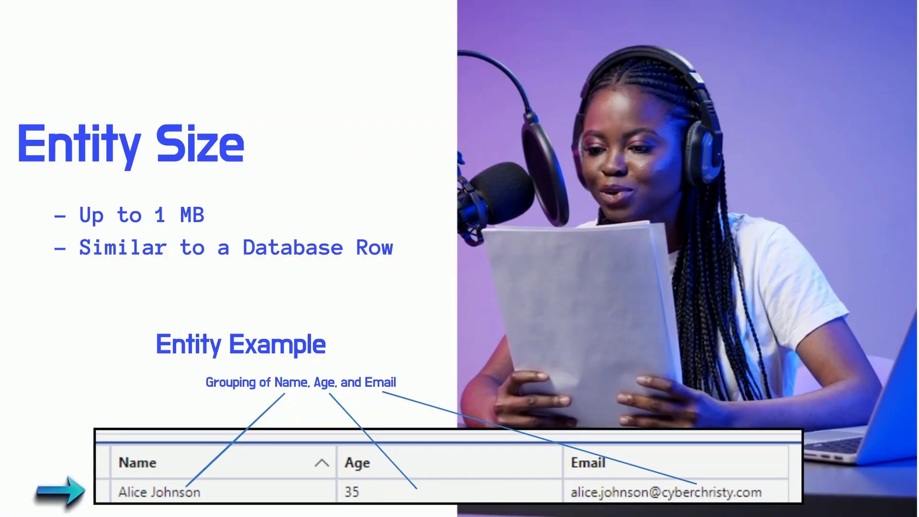
key("Right")
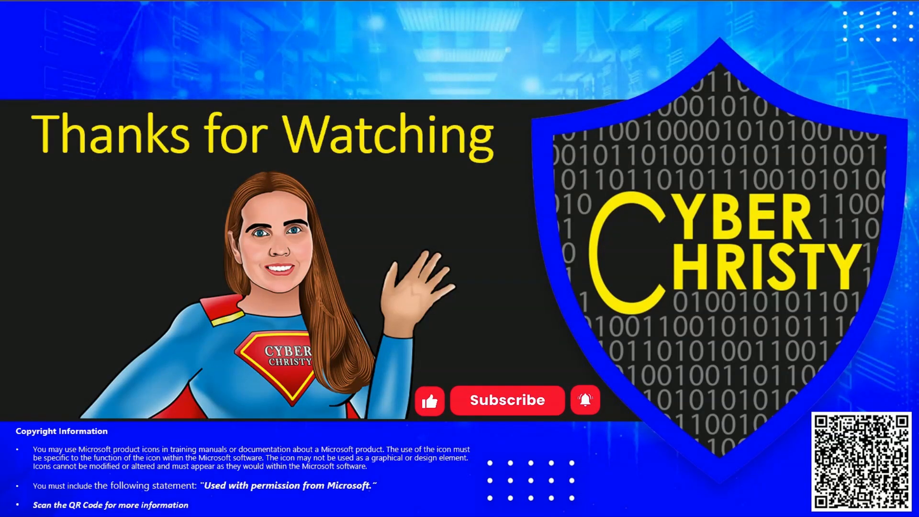
left_click(507, 400)
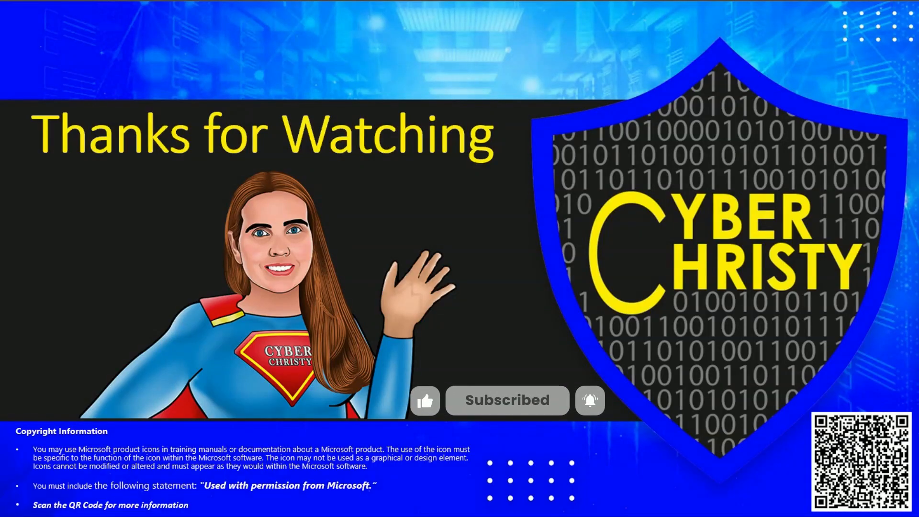